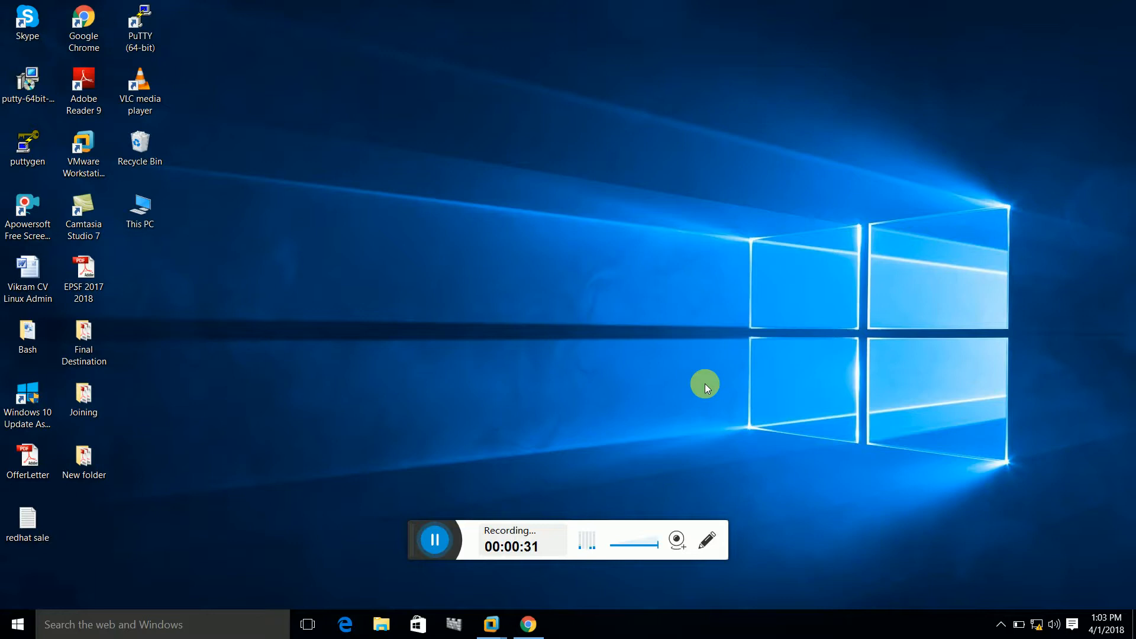
pyautogui.moveTo(624, 322)
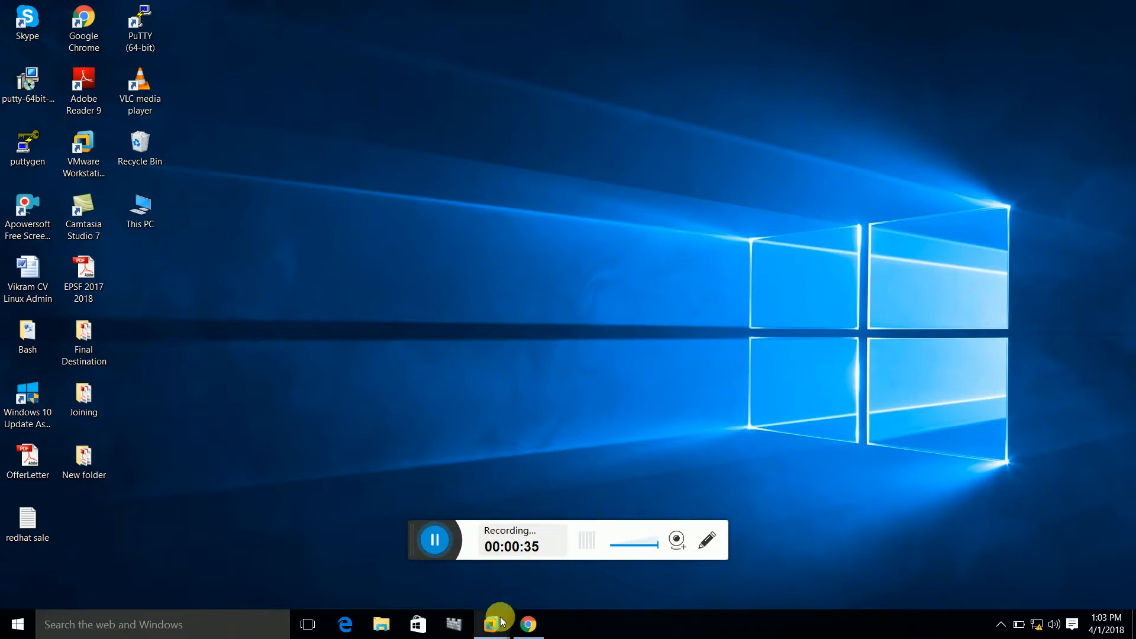
# Step: Run ifconfig in the RHEL 5 guest to confirm eth0 at 192.168.0.1, then minimize VMware
pyautogui.click(490, 624)
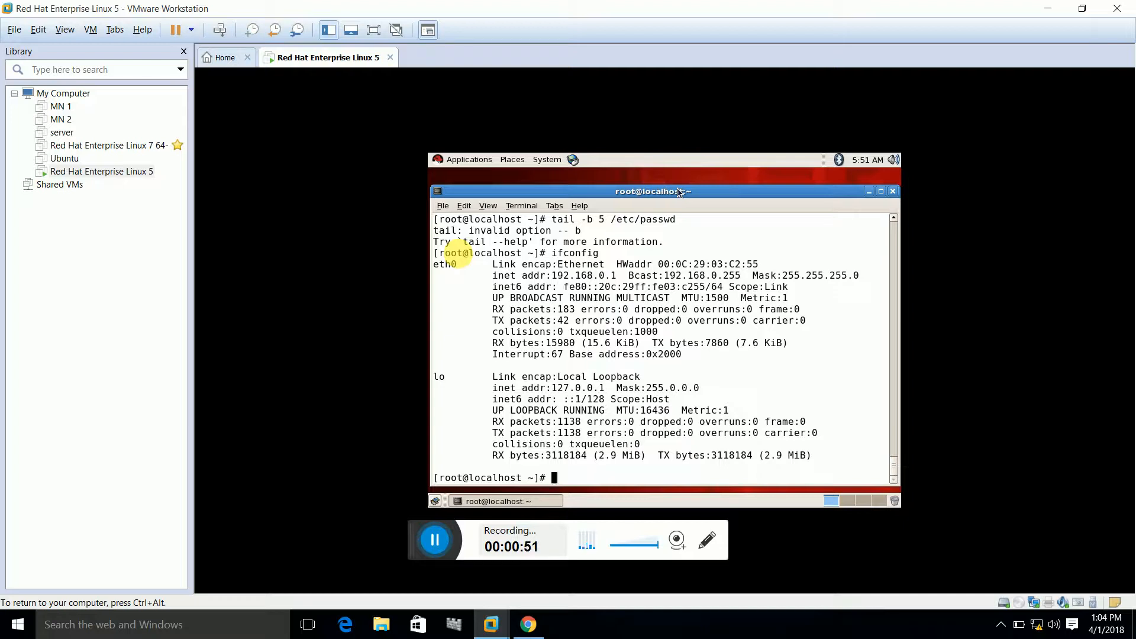
pyautogui.write('ifconfig')
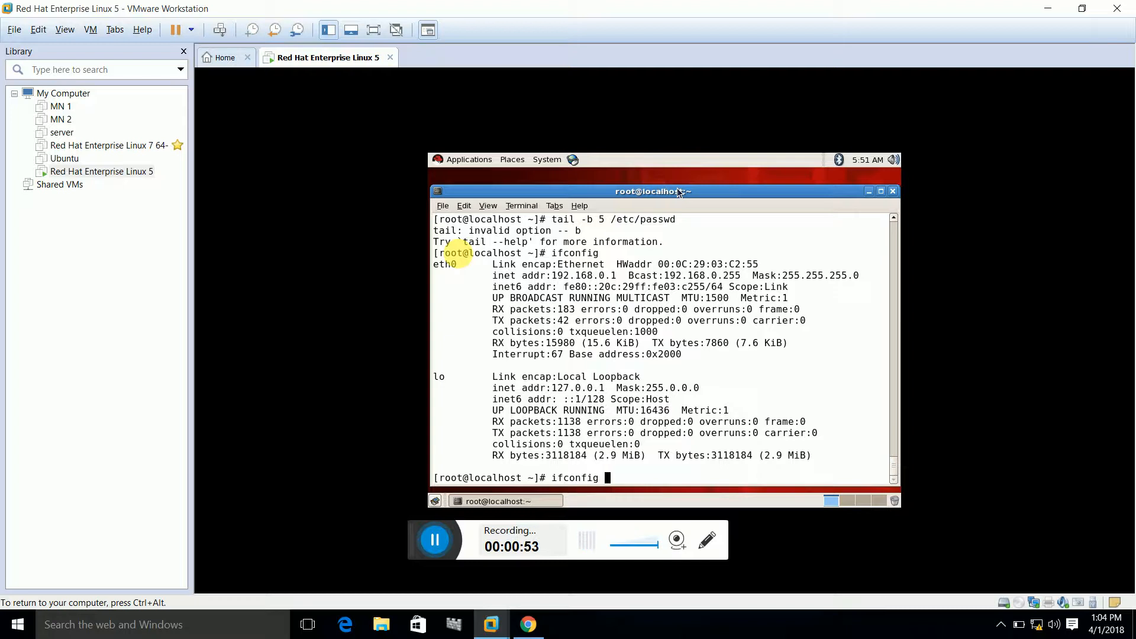
pyautogui.press('Return')
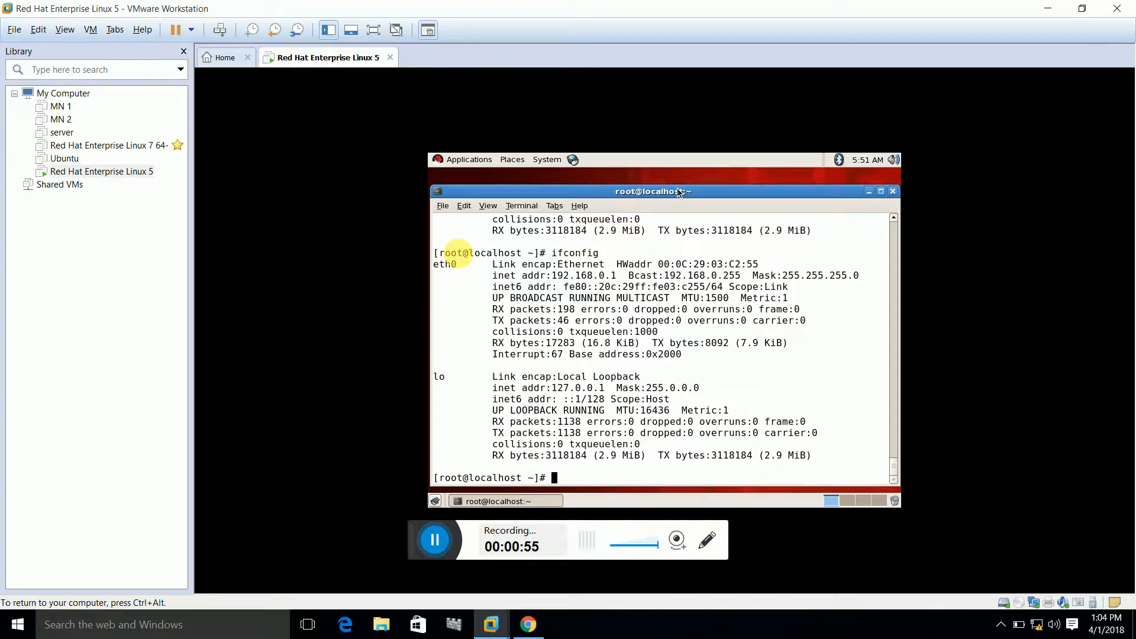
pyautogui.moveTo(490, 282)
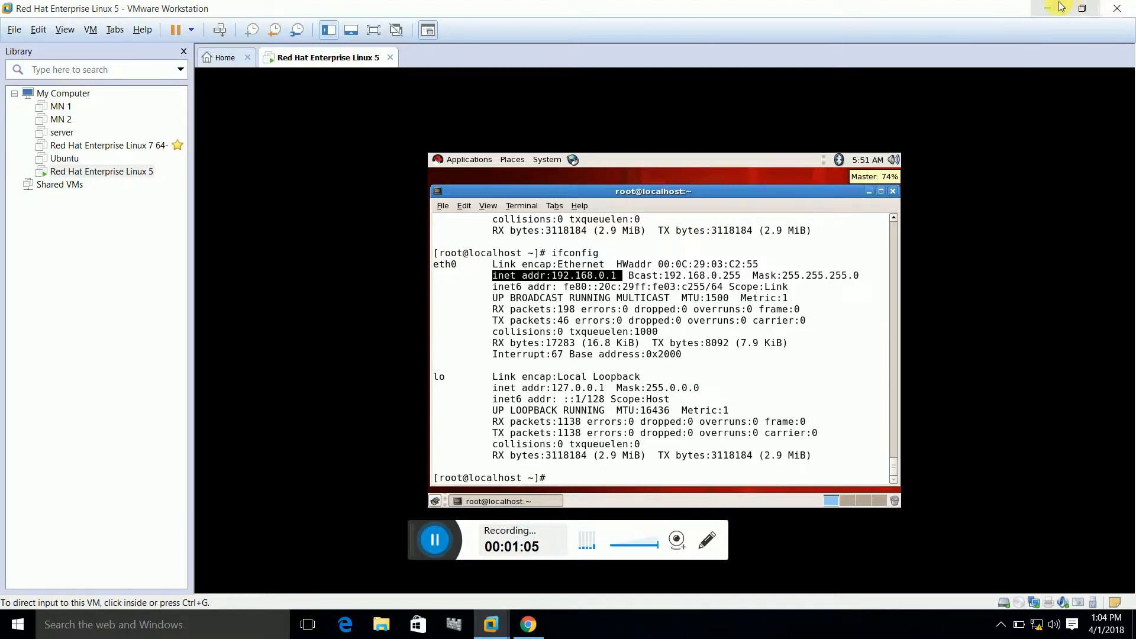
pyautogui.click(1052, 7)
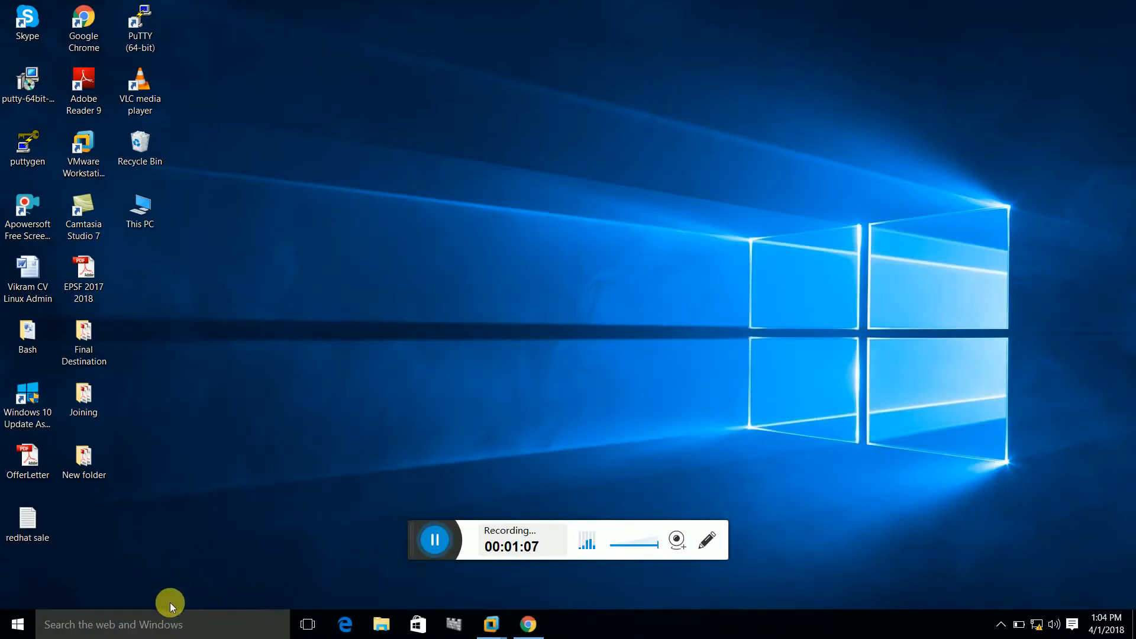
# Step: Launch a host Command Prompt via Run and check Ethernet 2 at 192.168.0.10 with ipconfig
pyautogui.write('run')
pyautogui.write('i')
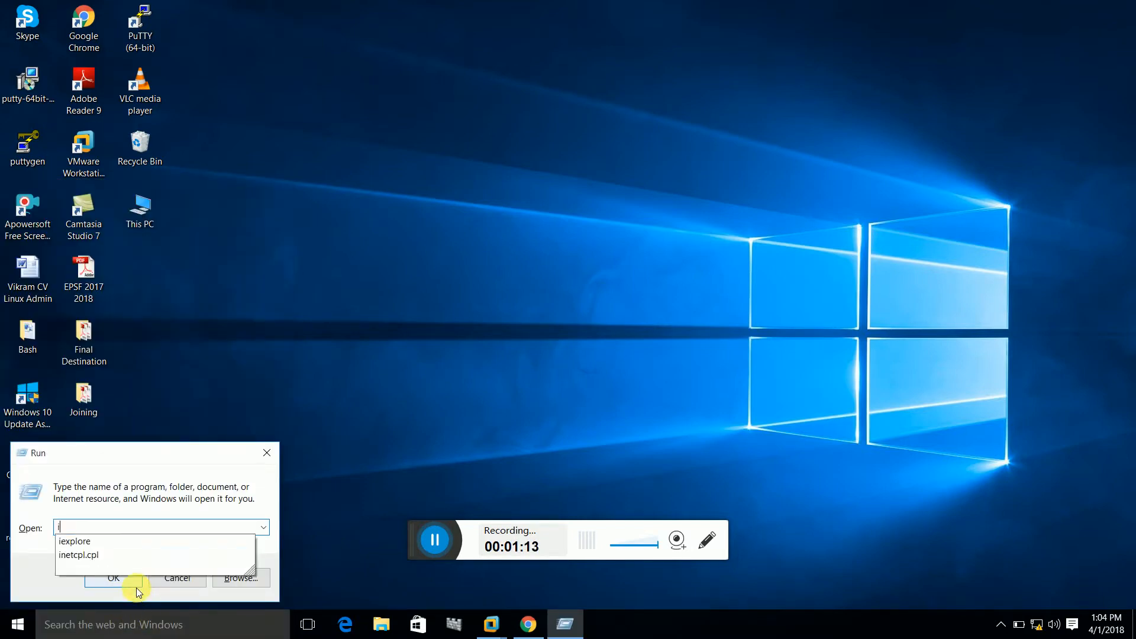
pyautogui.click(112, 578)
pyautogui.write('ipconfig')
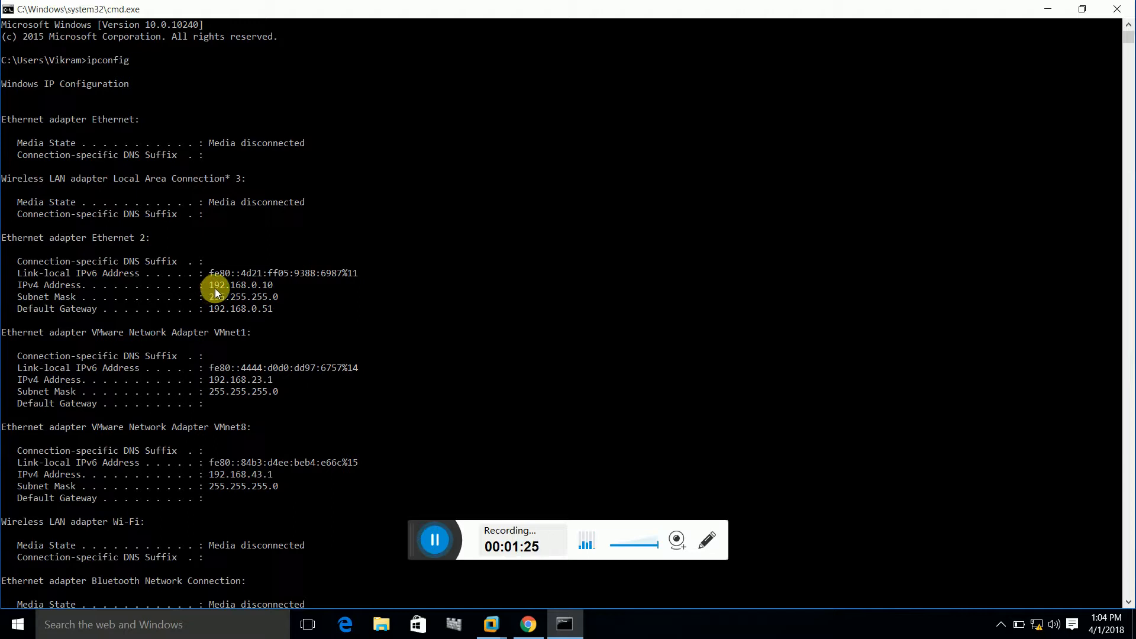
pyautogui.moveTo(255, 291)
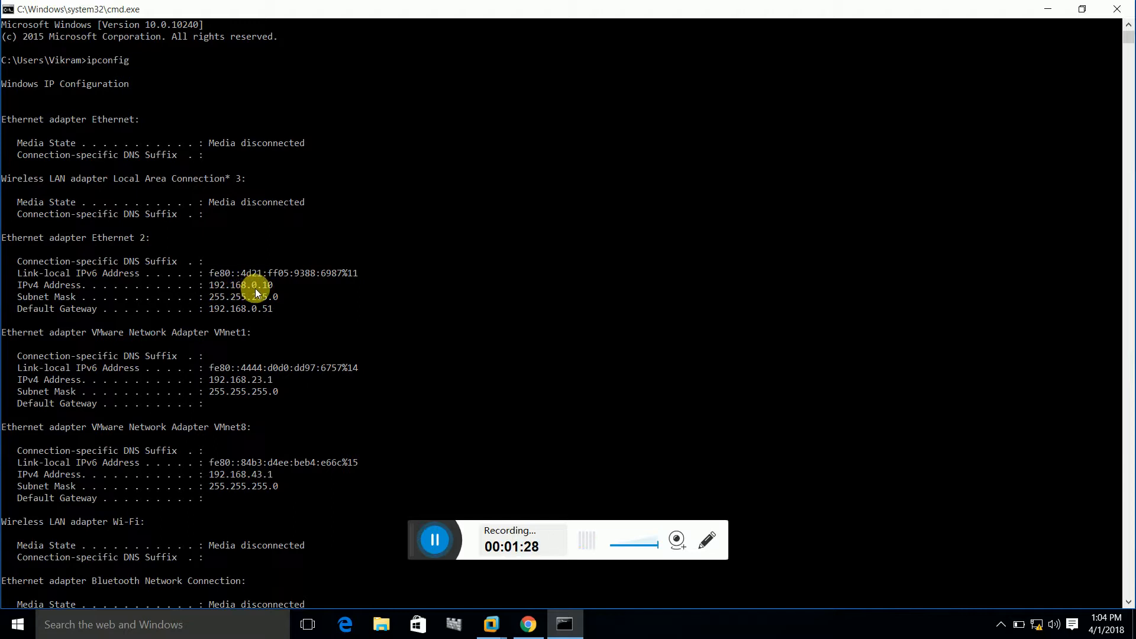
pyautogui.moveTo(308, 303)
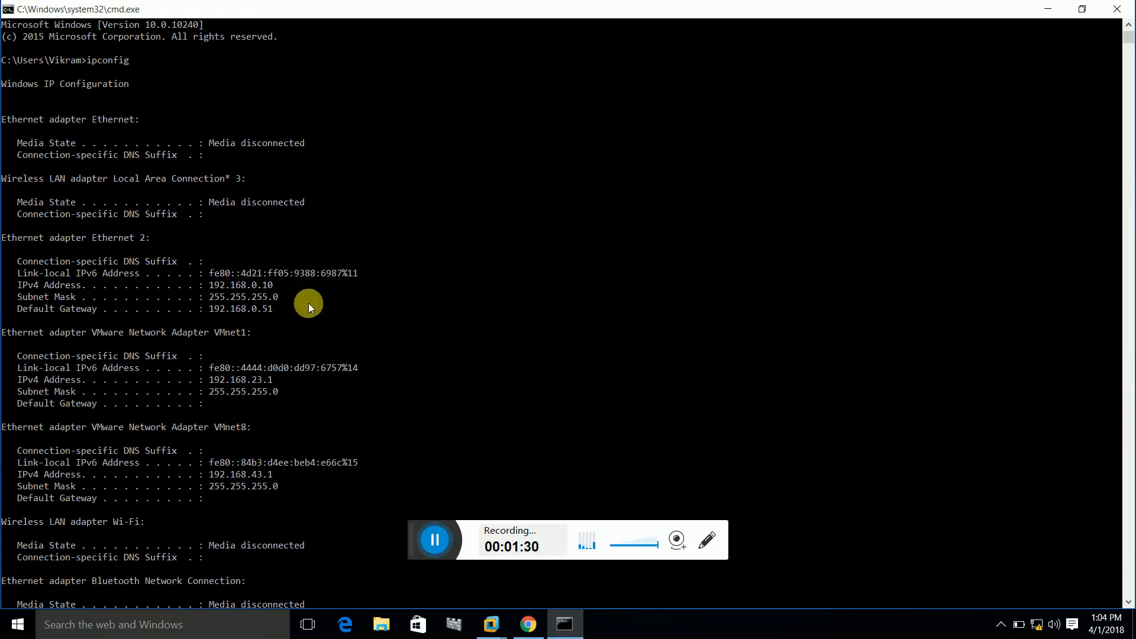
pyautogui.moveTo(324, 322)
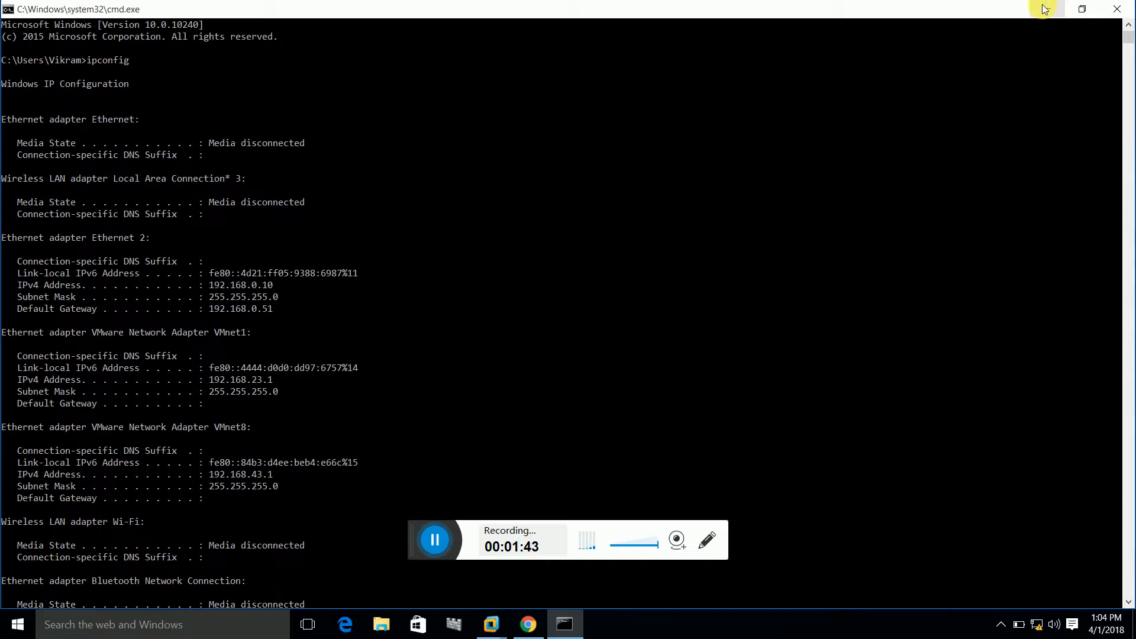
pyautogui.moveTo(1045, 9)
pyautogui.write('pi')
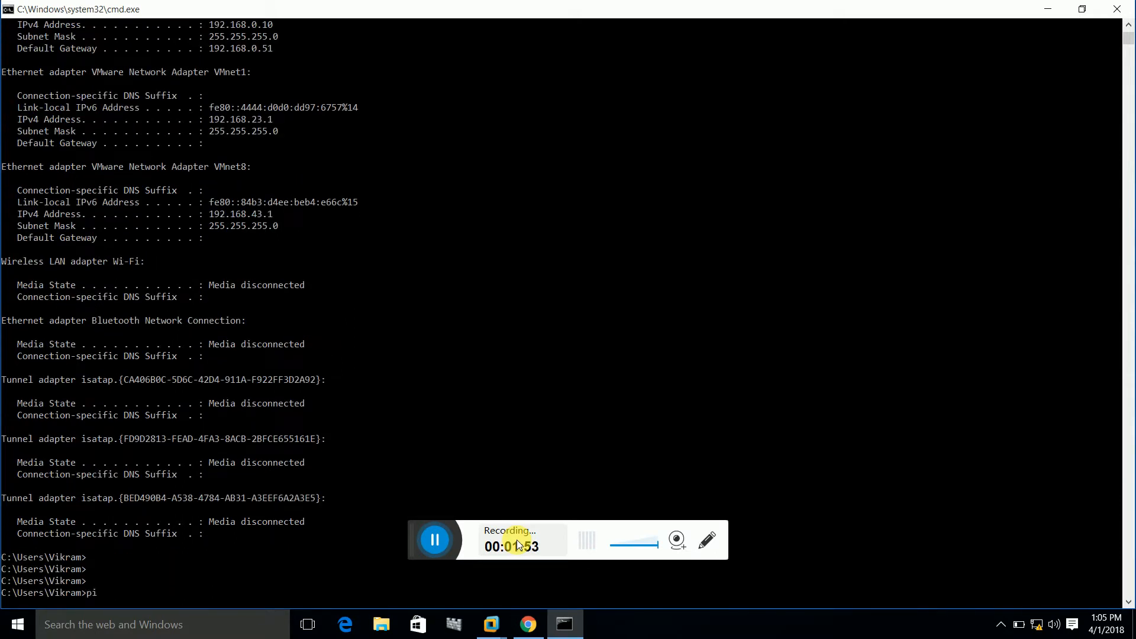
# Step: Ping 192.168.0.1 from the host, getting 'Destination host unreachable' replies
pyautogui.write('ng 192.')
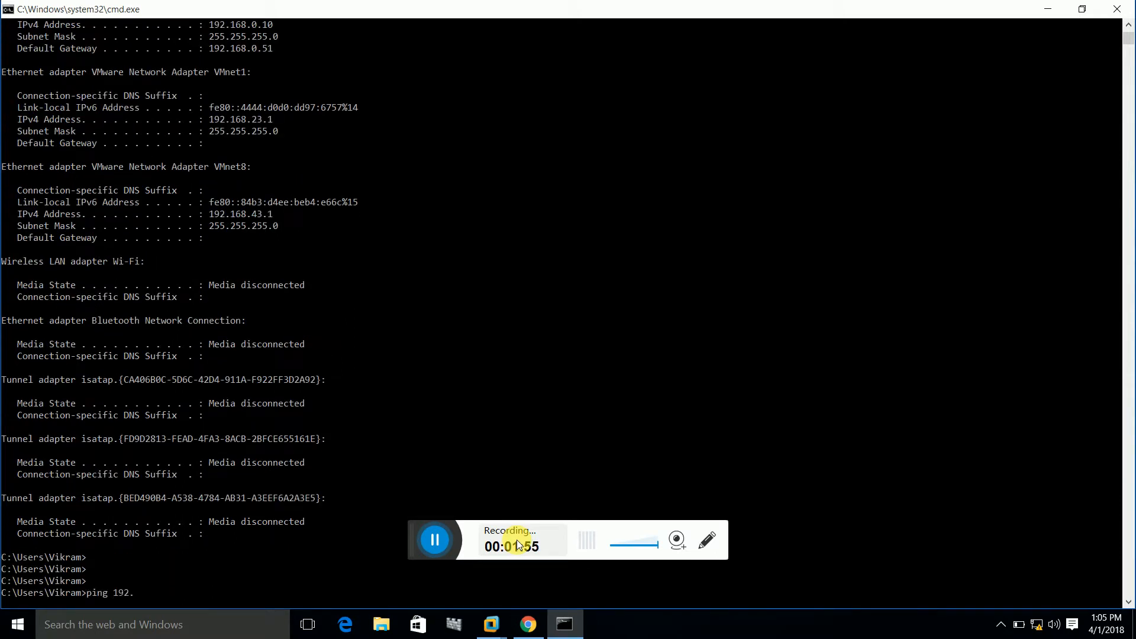
pyautogui.write('168.0.1')
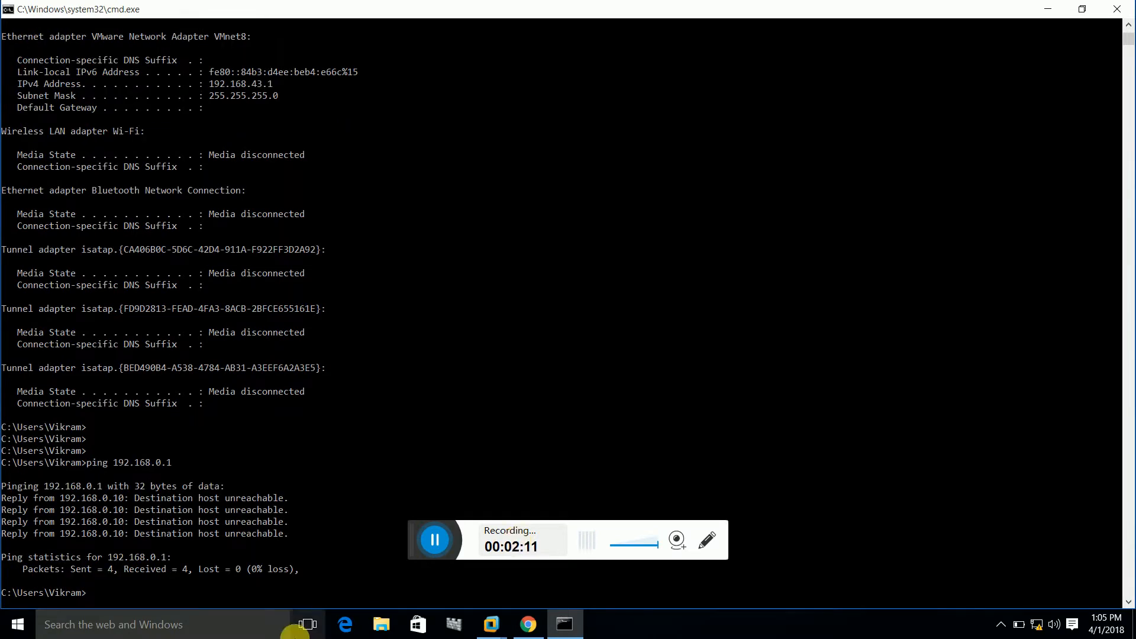
pyautogui.moveTo(826, 591)
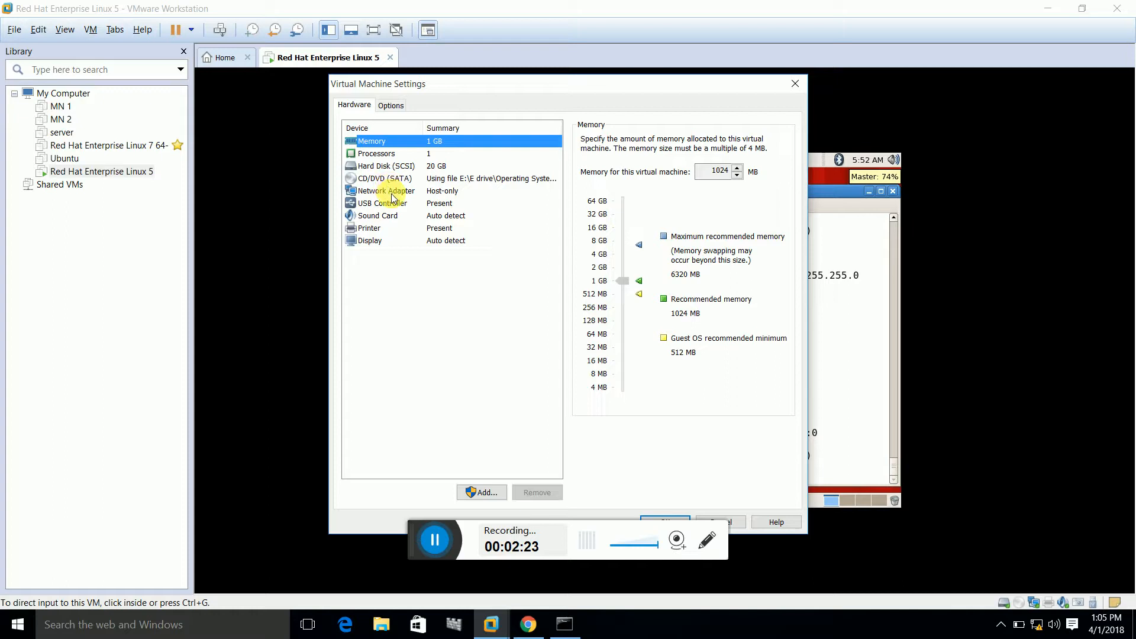
# Step: Set the VM's Network Adapter to Bridged and apply the settings
pyautogui.click(385, 190)
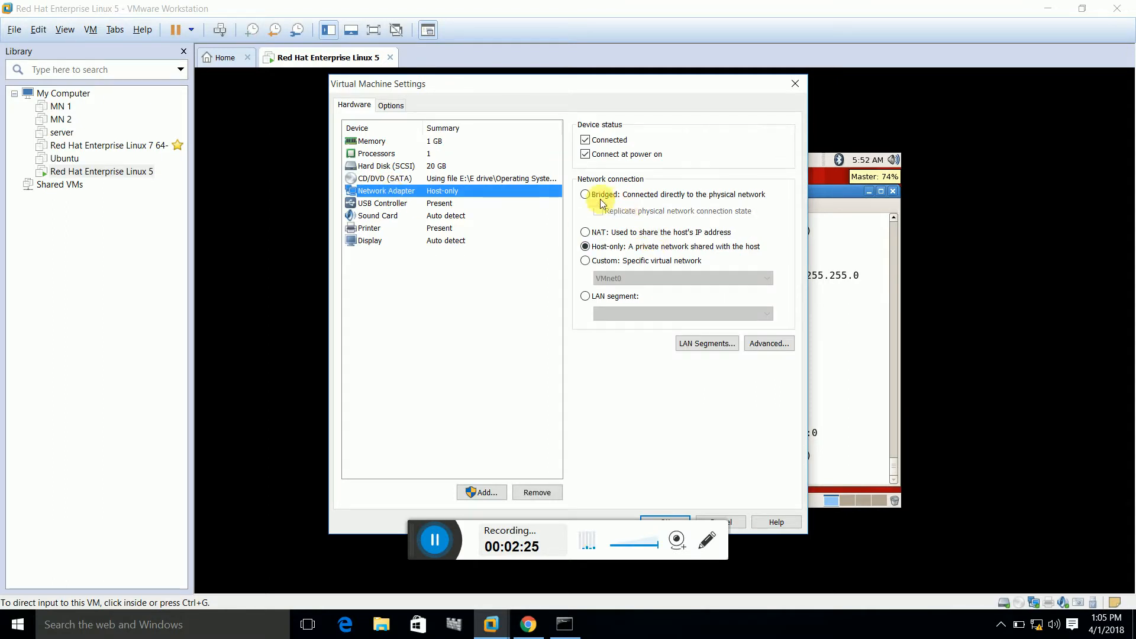
pyautogui.click(584, 194)
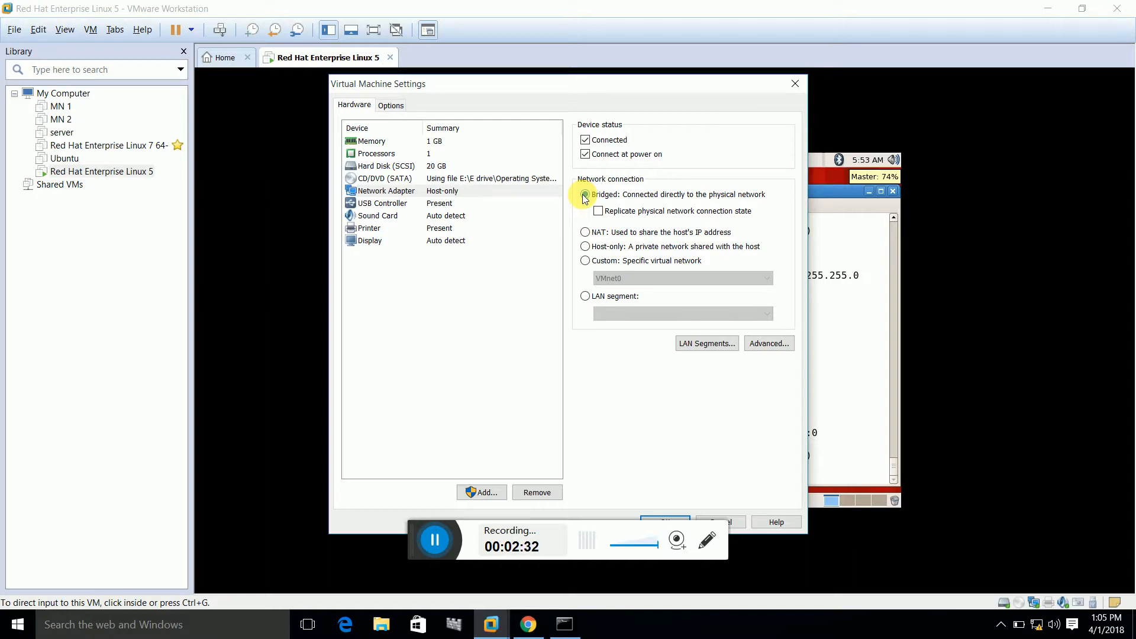
pyautogui.click(584, 194)
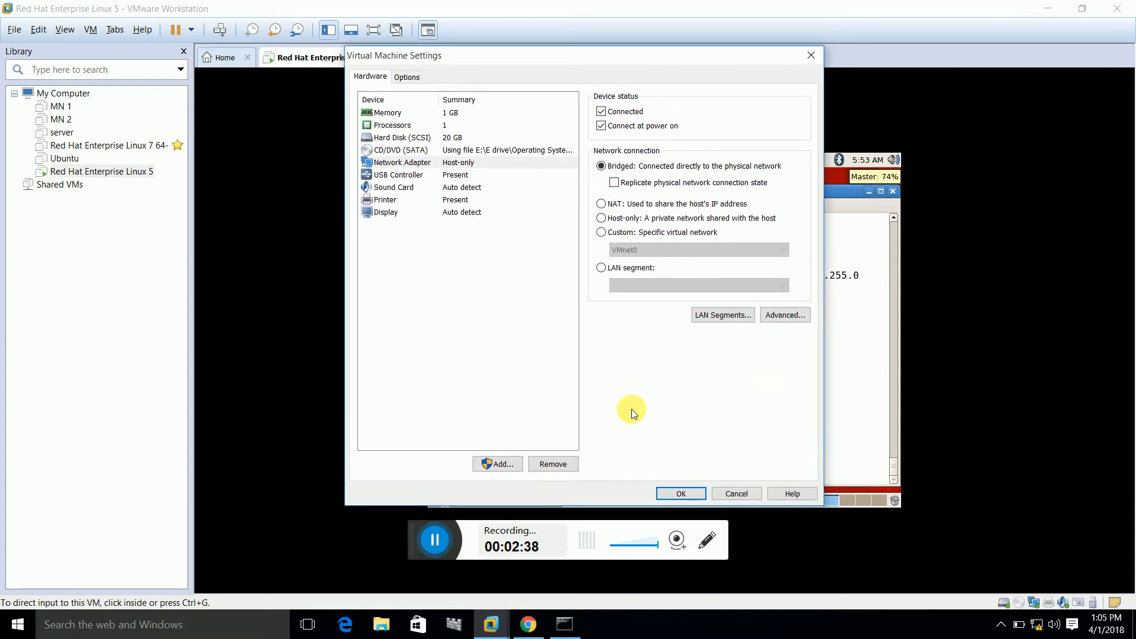
pyautogui.click(681, 494)
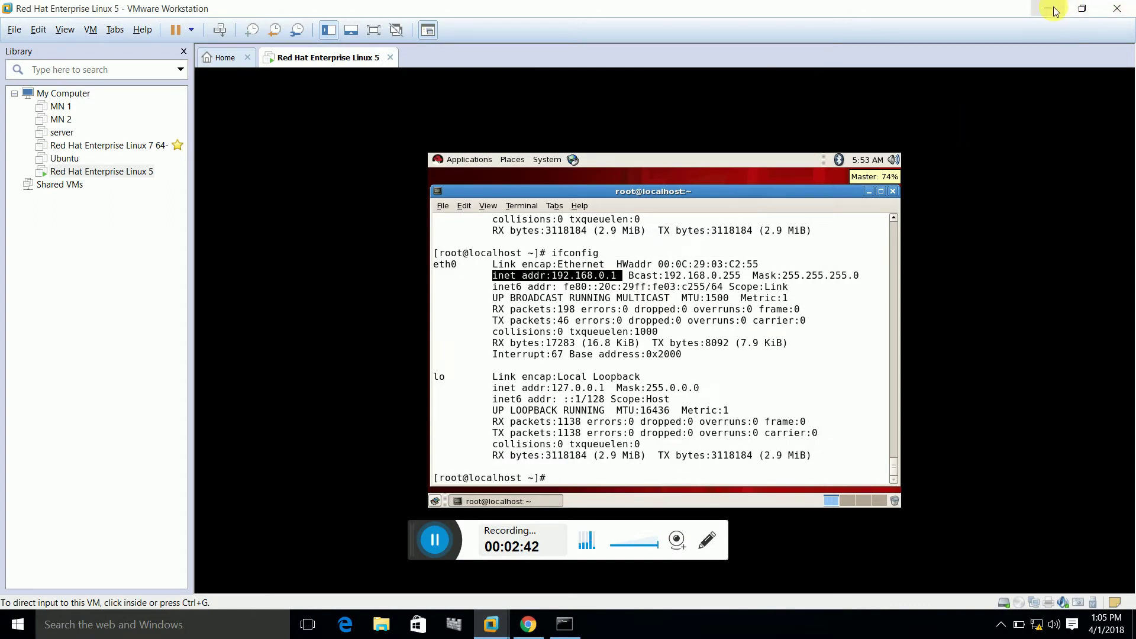
# Step: Minimize VMware and re-ping 192.168.0.1 from the host, now getting four replies with 0% loss
pyautogui.click(564, 625)
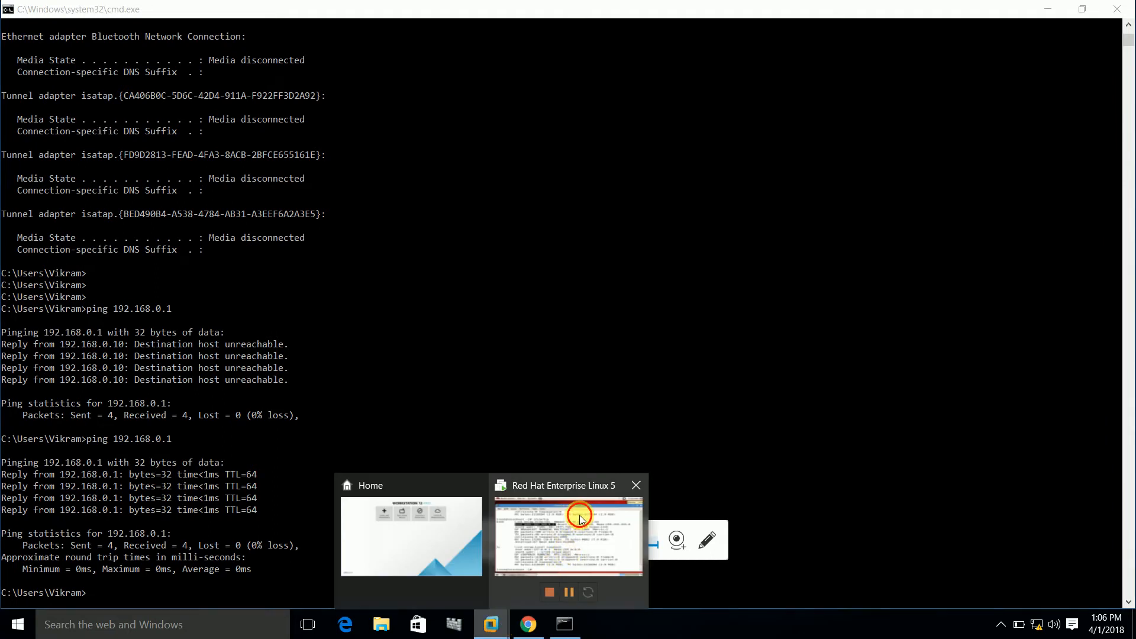
# Step: Restore the RHEL 5 VM and enter 'ping 192.168.0.10' in the guest terminal toward the host
pyautogui.click(579, 515)
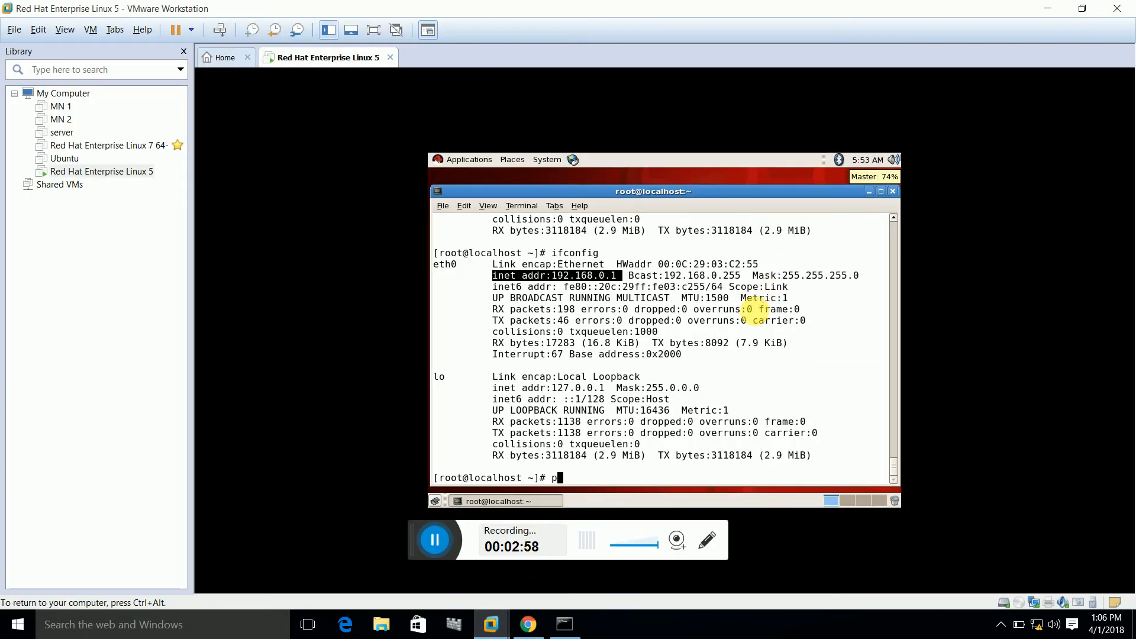
pyautogui.write('ls')
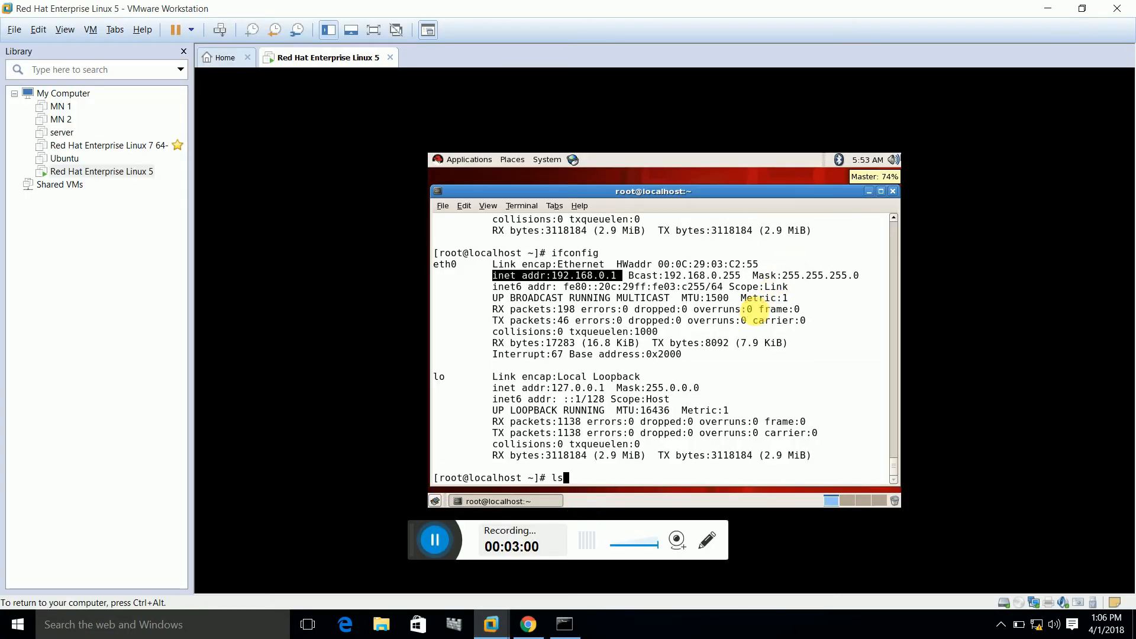
pyautogui.write('ping')
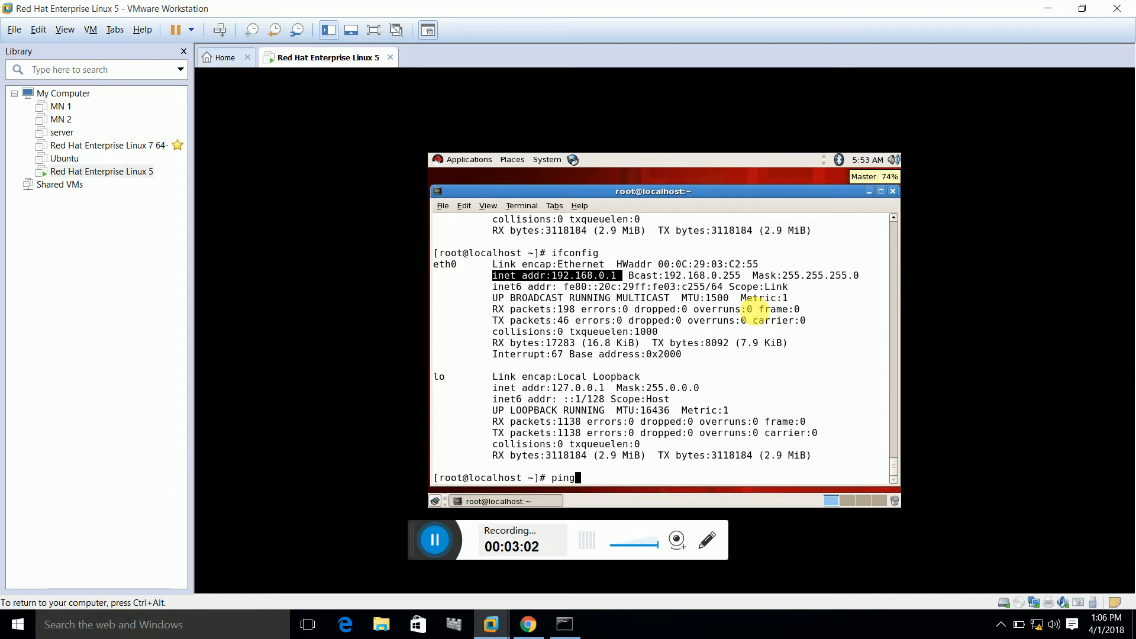
pyautogui.write('192.')
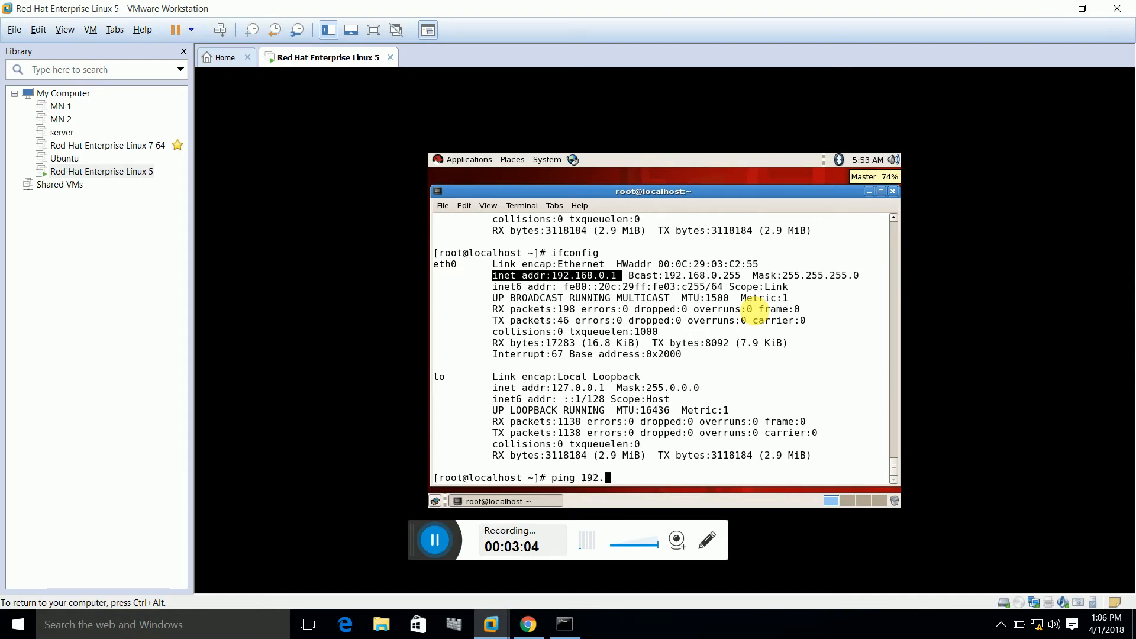
pyautogui.write('168.0.1')
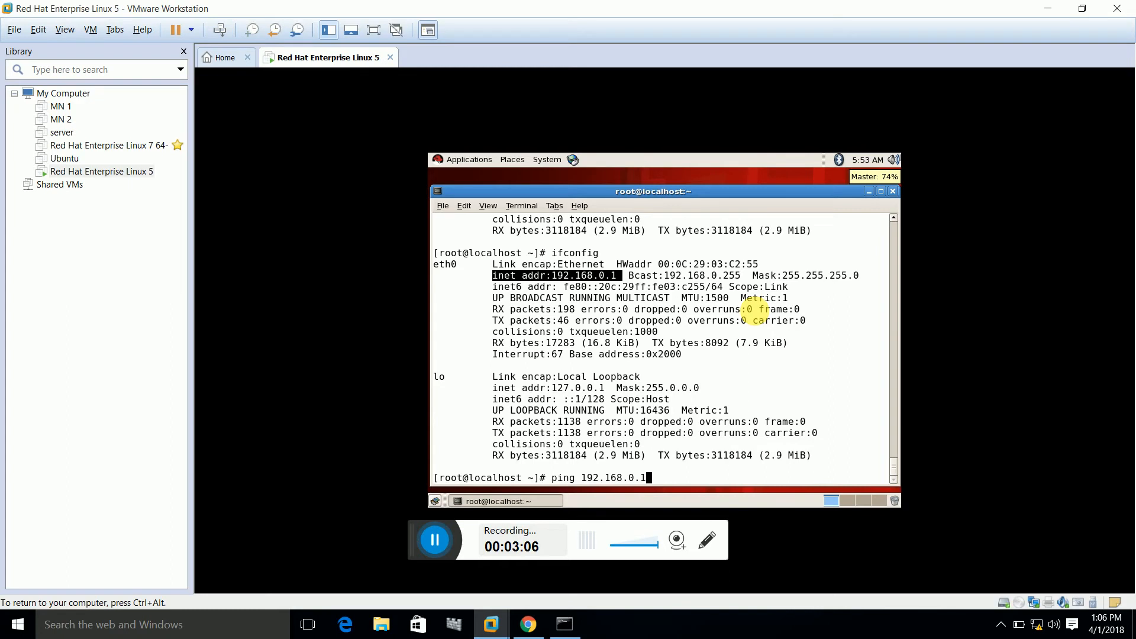
pyautogui.write('0')
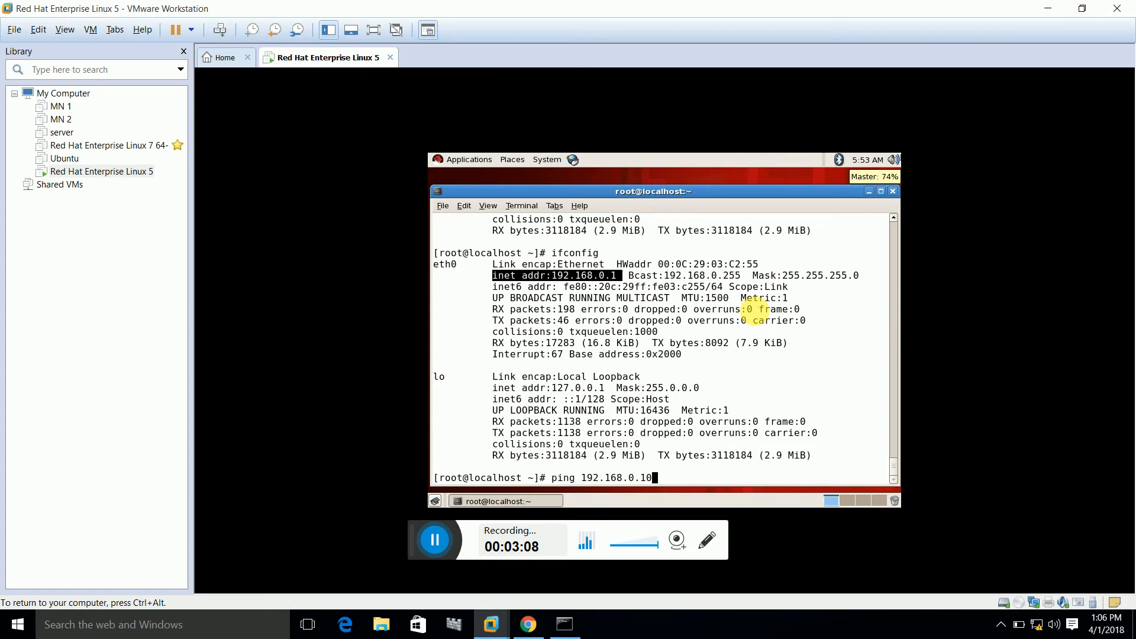